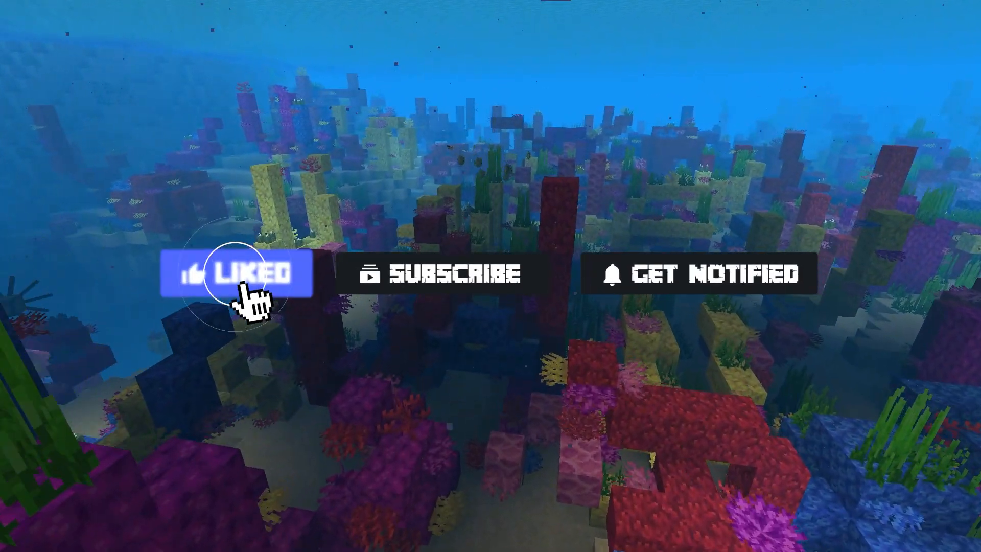
Step: Place a hanging sign on the wooden structure and write 'books' on it
{"action": "left_click", "coordinate": [445, 274]}
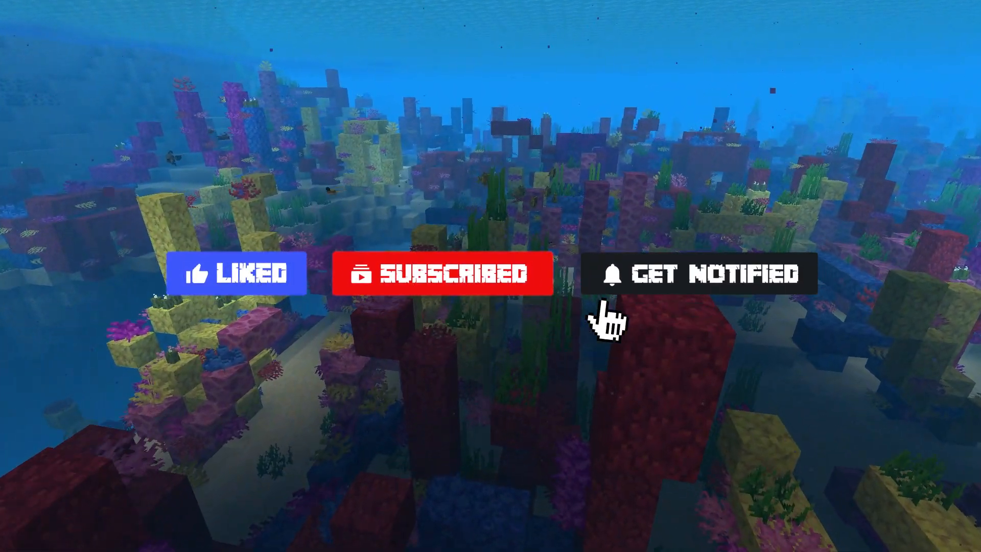
{"action": "left_click", "coordinate": [695, 274]}
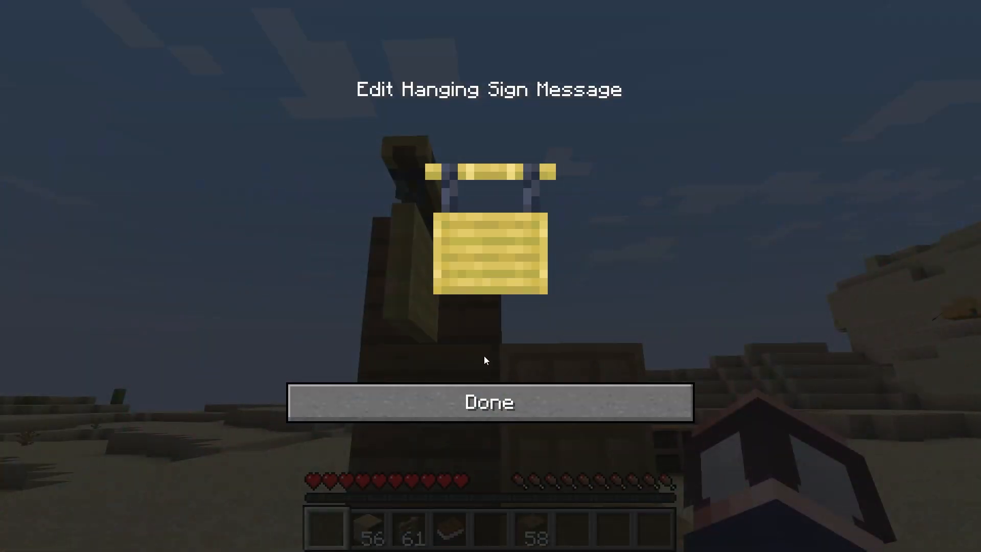
{"action": "type", "text": "books"}
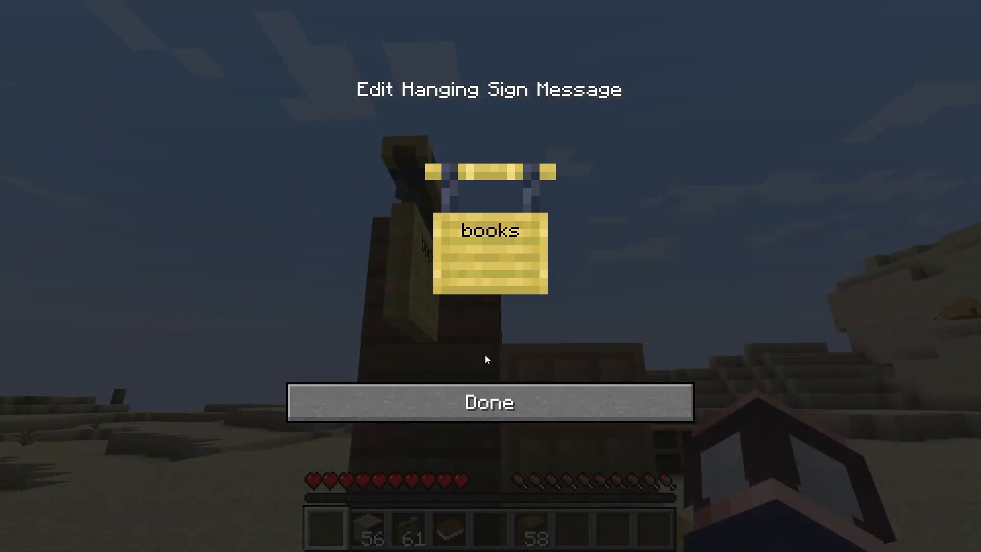
{"action": "left_click", "coordinate": [488, 401]}
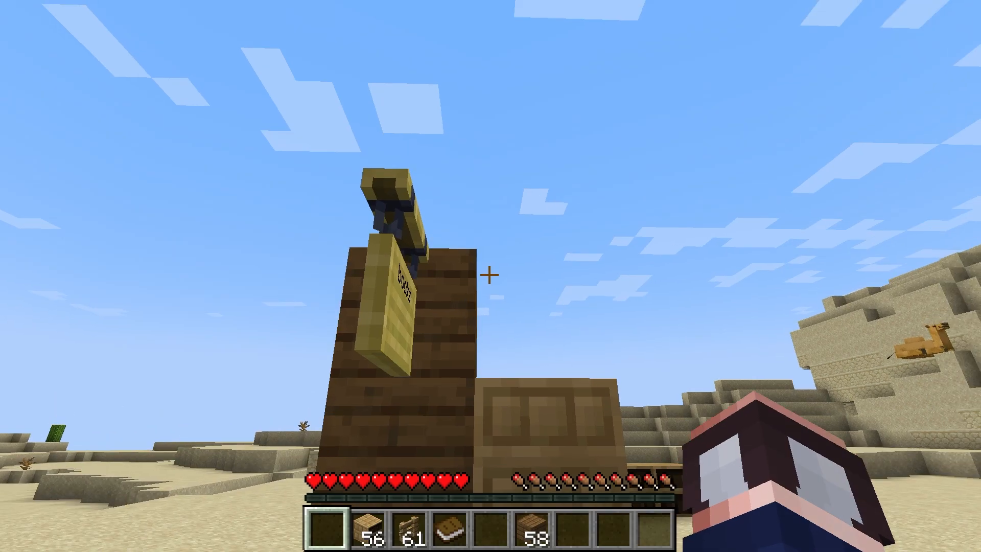
{"action": "mouse_move", "coordinate": [491, 275]}
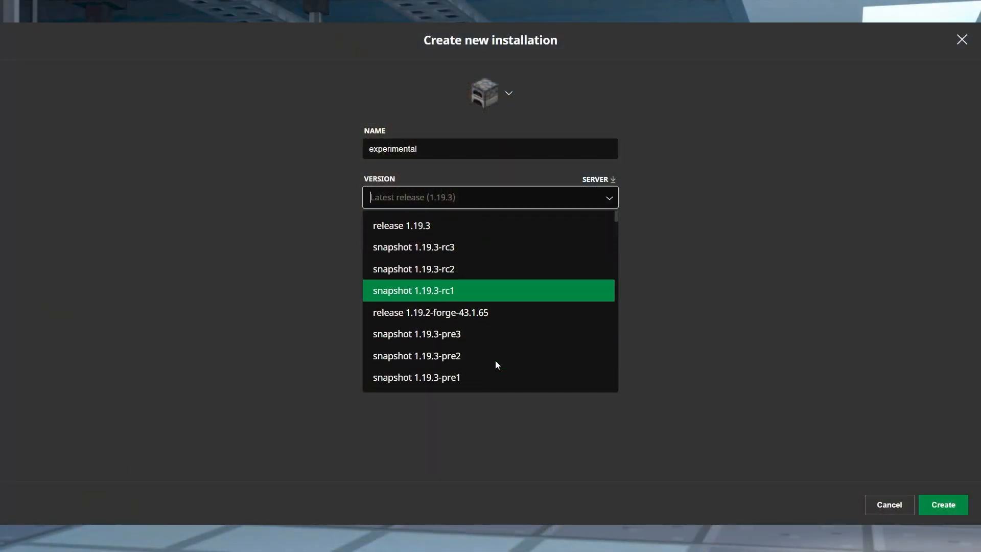
Step: Scroll the Version list of the new 'experimental' installation
{"action": "scroll", "scroll_direction": "down", "scroll_amount": 3}
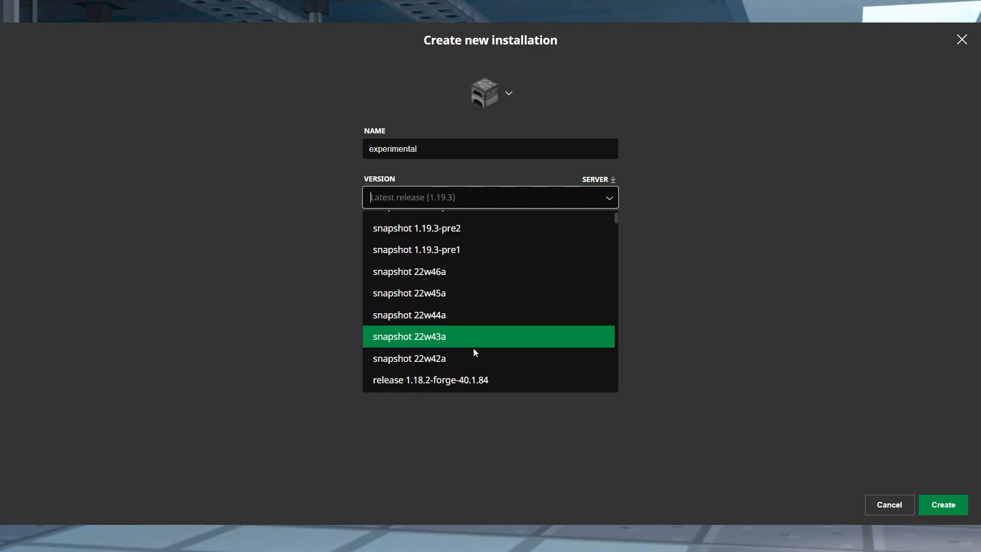
{"action": "mouse_move", "coordinate": [472, 359]}
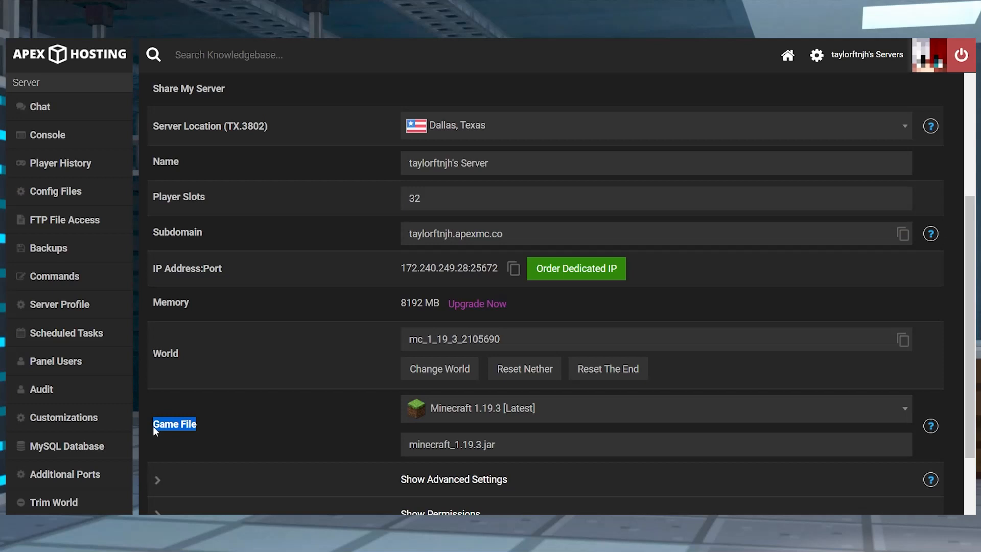
{"action": "mouse_move", "coordinate": [544, 418]}
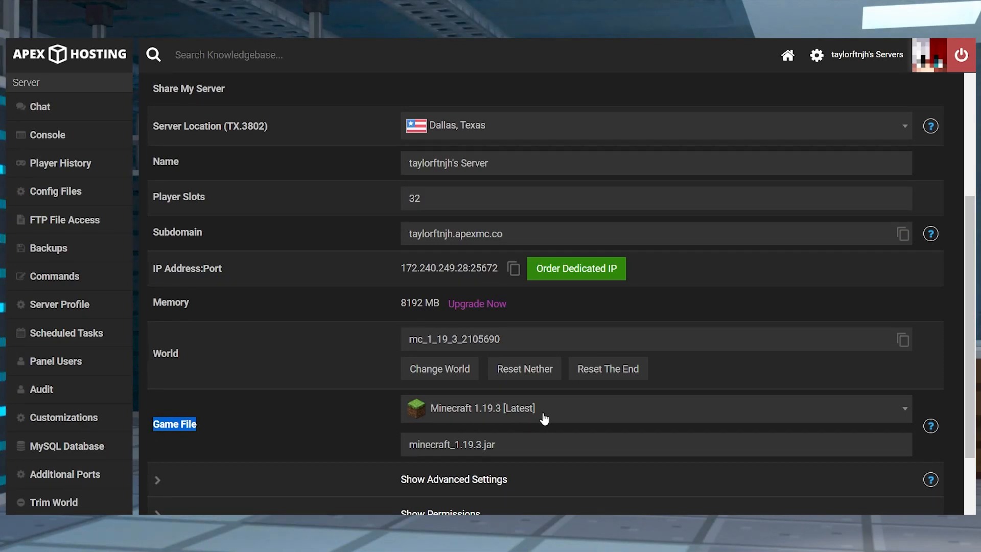
{"action": "type", "text": "snapc"}
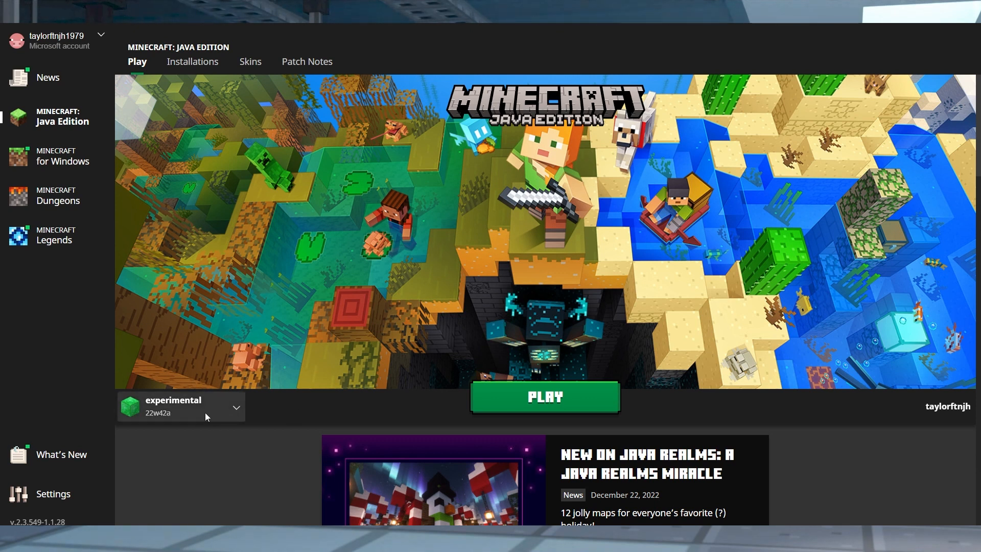
{"action": "mouse_move", "coordinate": [553, 125]}
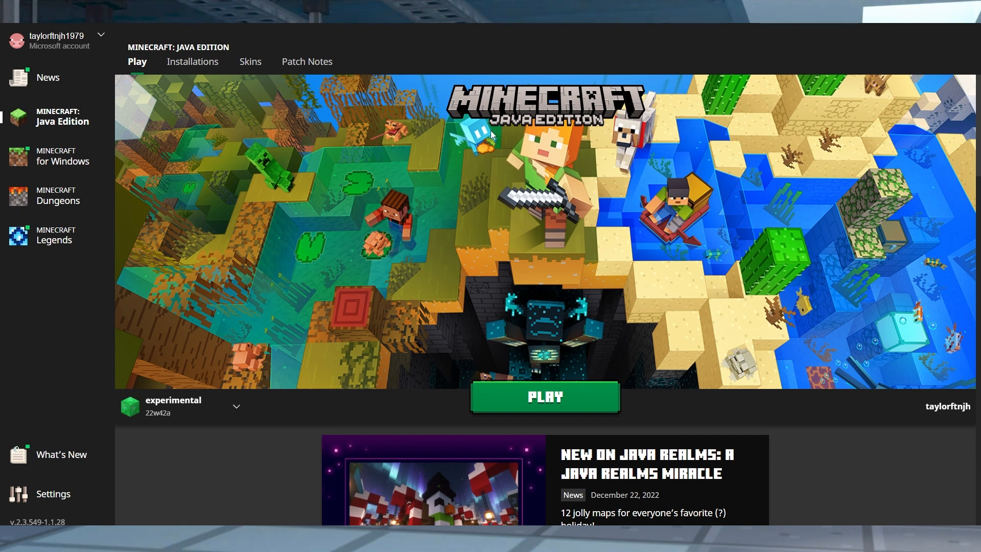
Step: Switch the launcher from Java Edition to the Minecraft for Windows page
{"action": "left_click", "coordinate": [62, 155]}
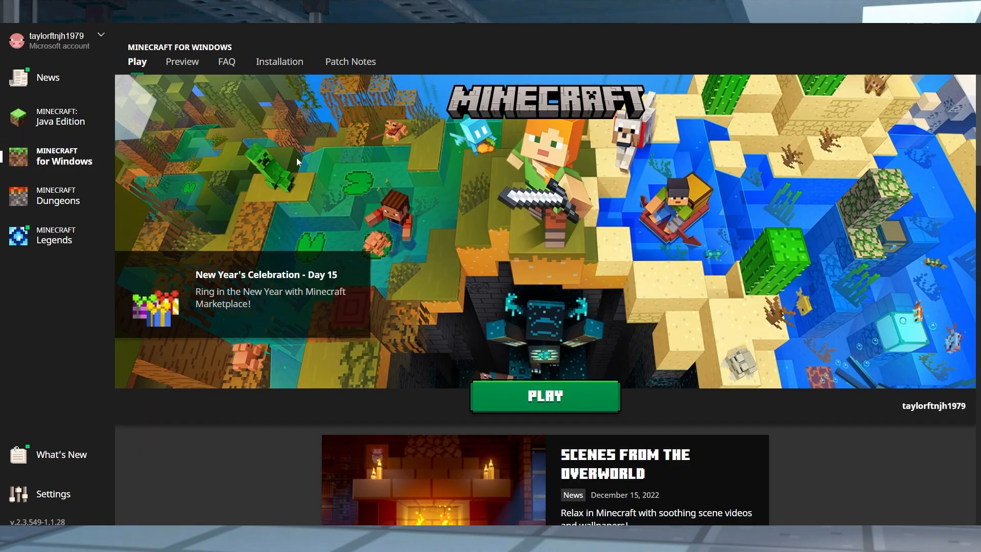
{"action": "mouse_move", "coordinate": [605, 184]}
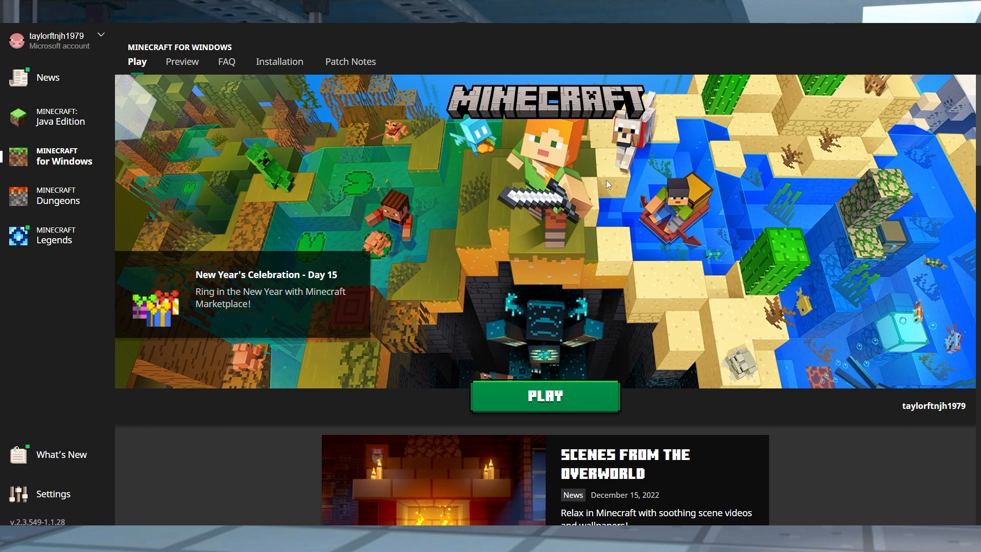
{"action": "mouse_move", "coordinate": [522, 229]}
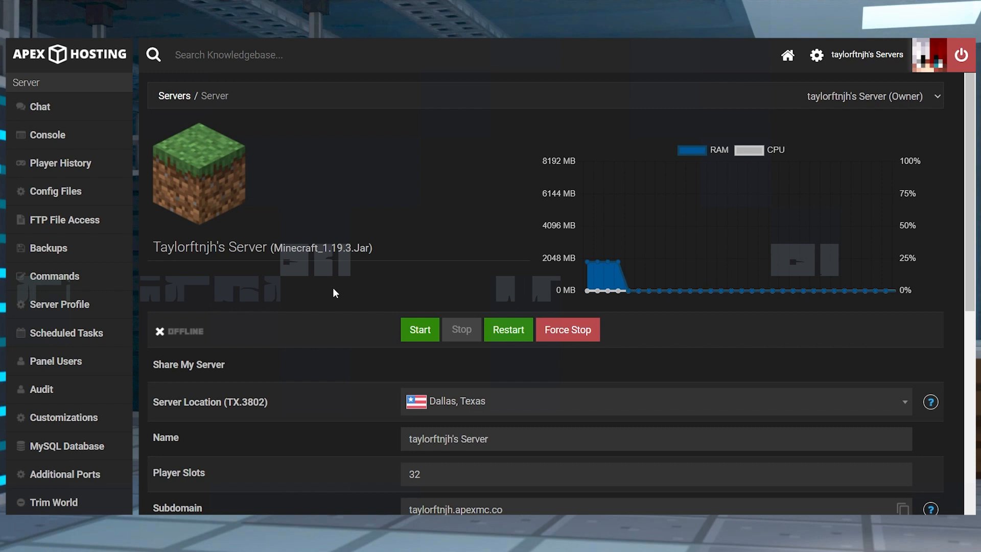
Step: Set the Game File to snapshot 22w42a and create a new world
{"action": "scroll", "scroll_direction": "down", "scroll_amount": 3}
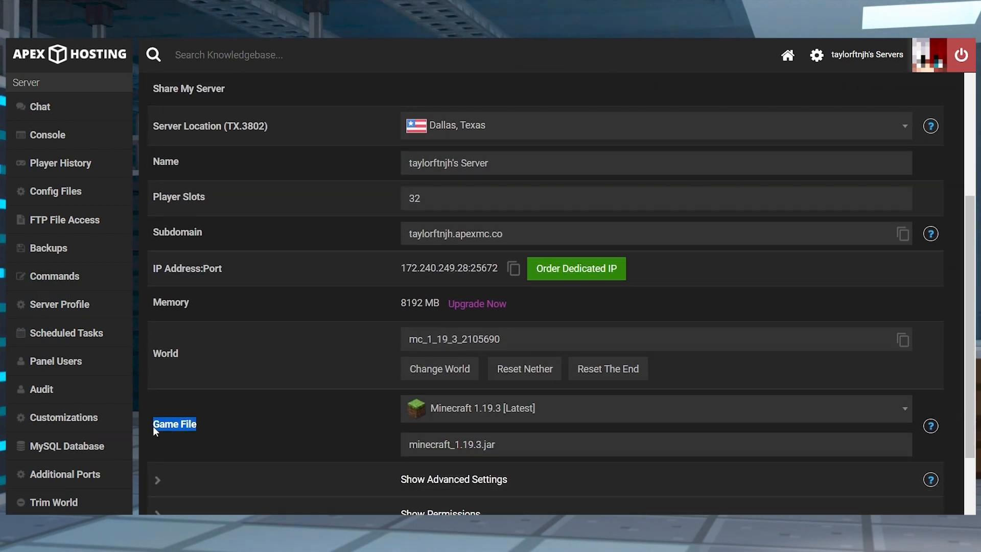
{"action": "type", "text": "snapc"}
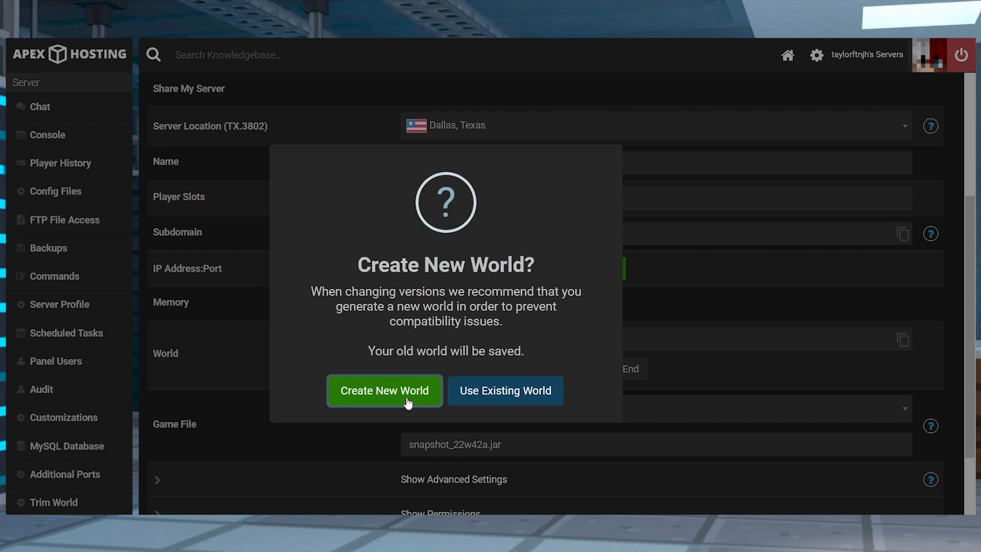
{"action": "left_click", "coordinate": [385, 391]}
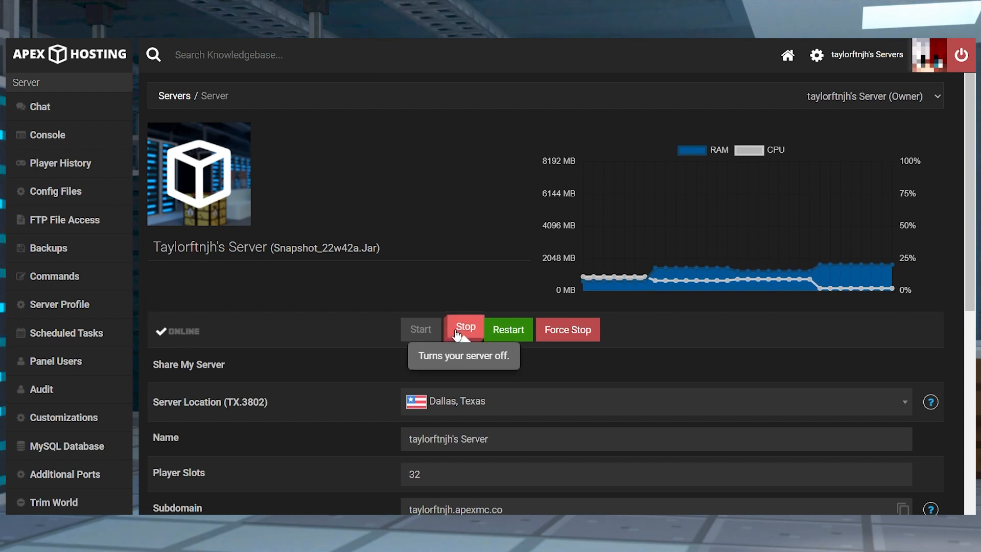
Step: Stop the Apex server running snapshot 22w42a
{"action": "left_click", "coordinate": [464, 329]}
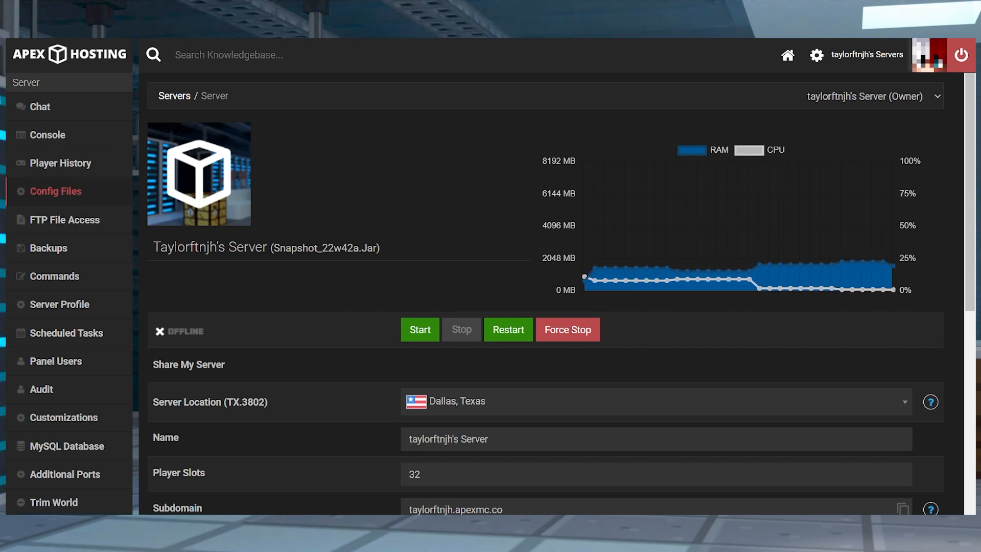
Step: Change initial-enabled-packs to 'vanilla, update_1_20, bundle' in server.properties and save
{"action": "left_click", "coordinate": [56, 190]}
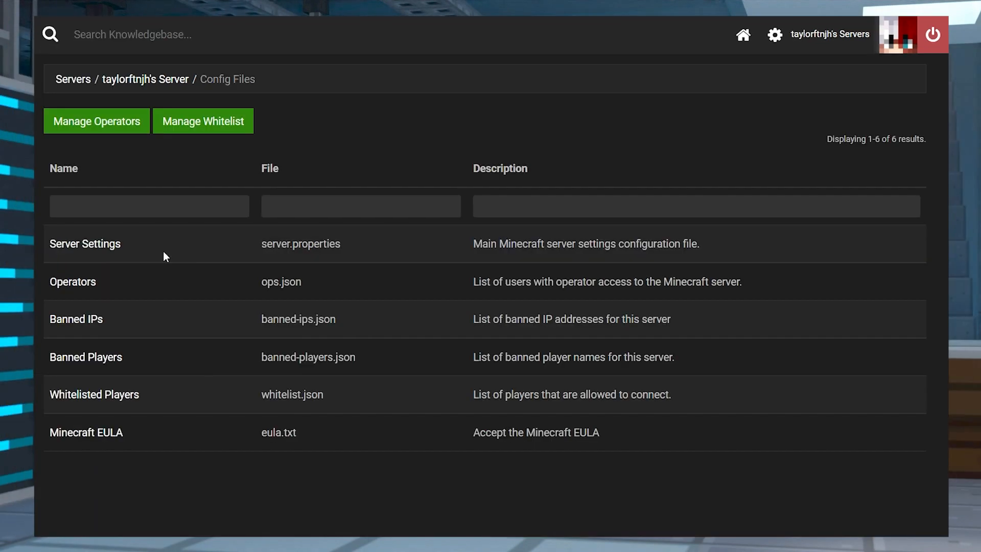
{"action": "mouse_move", "coordinate": [84, 243]}
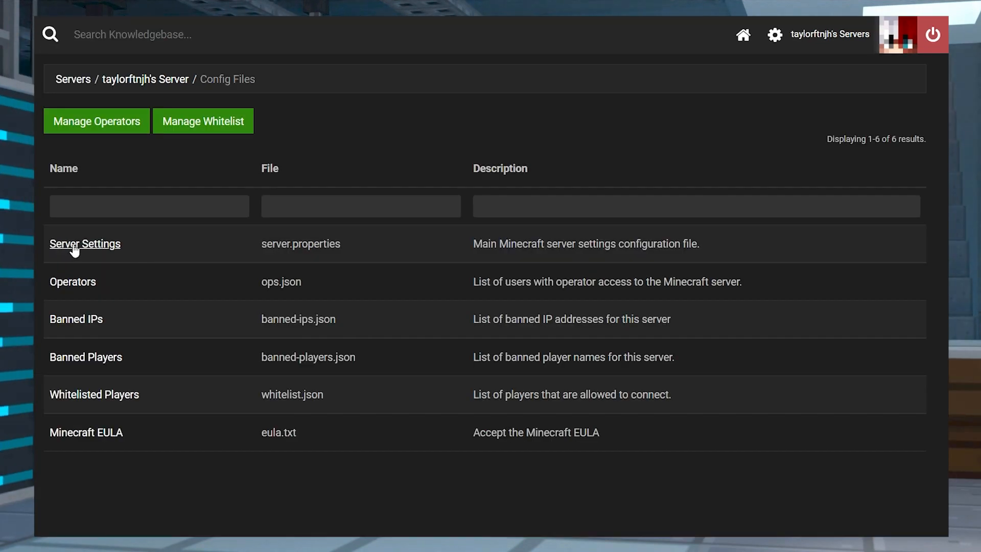
{"action": "left_click", "coordinate": [84, 243]}
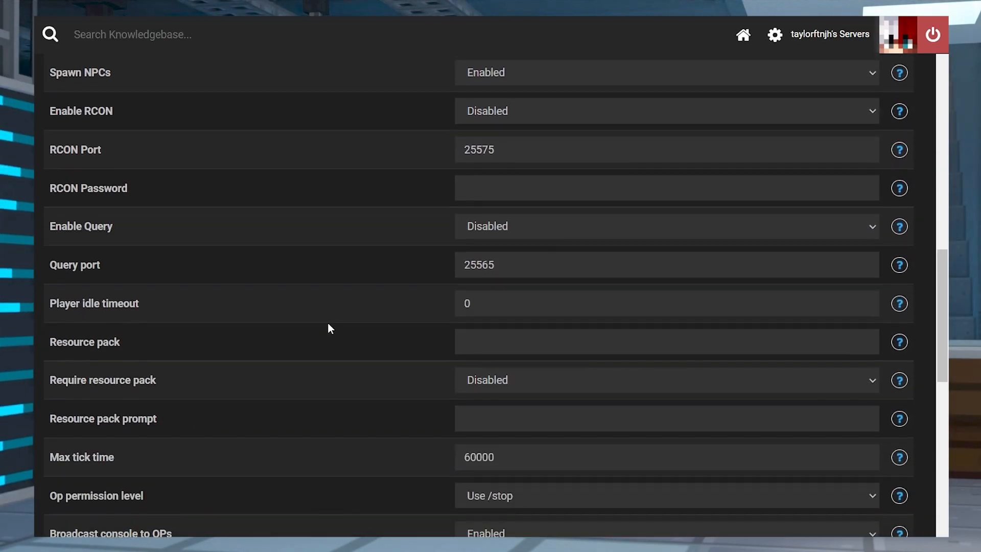
{"action": "scroll", "scroll_direction": "down", "scroll_amount": 3}
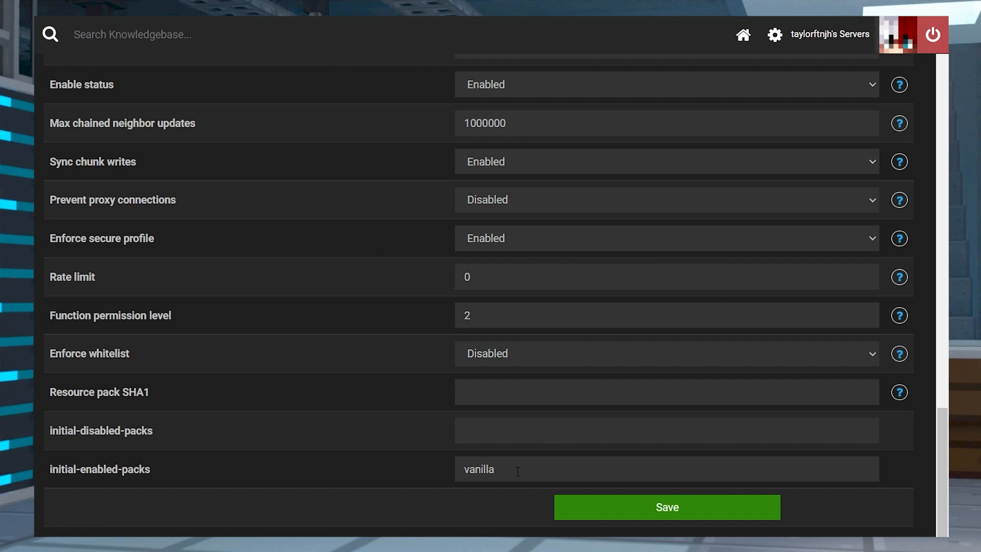
{"action": "type", "text": ","}
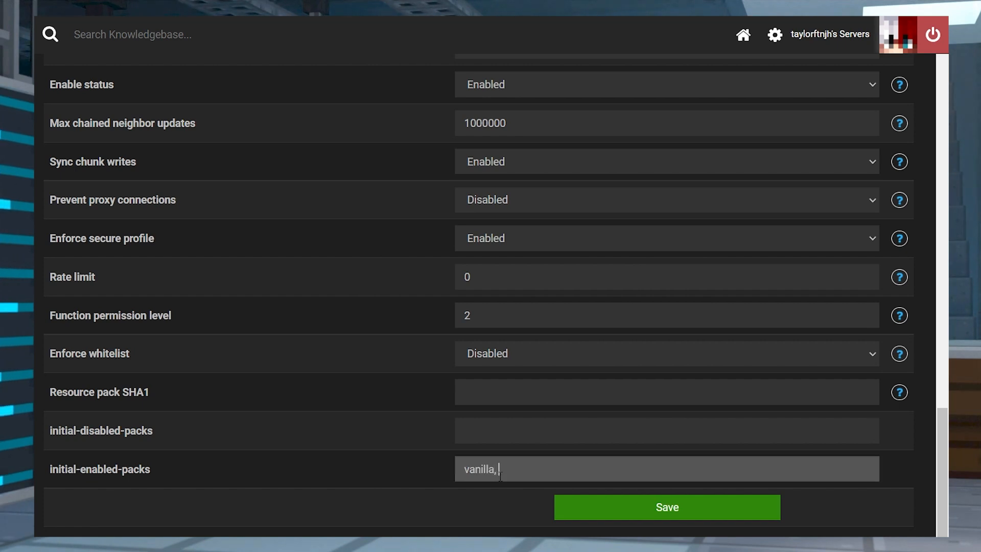
{"action": "type", "text": "update_1_20, b"}
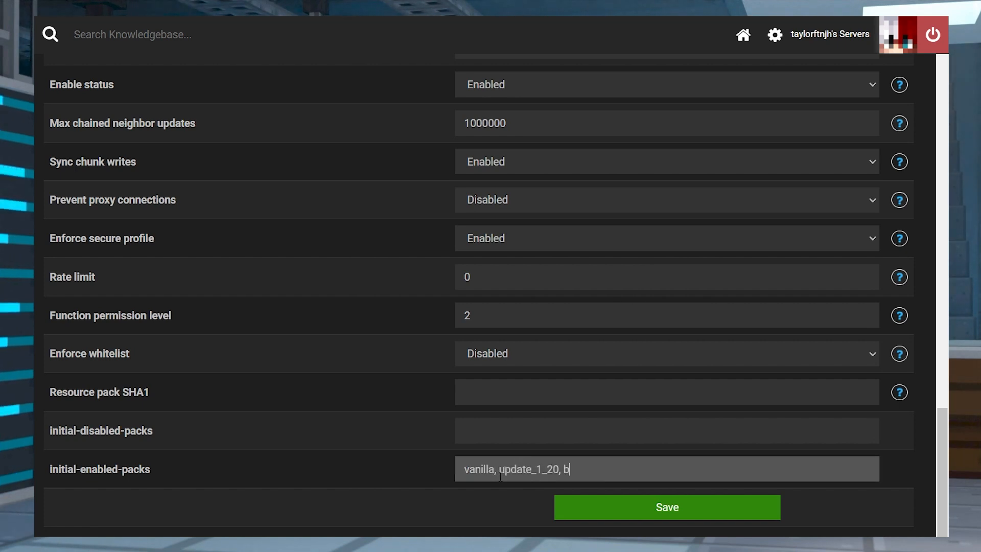
{"action": "type", "text": "undle"}
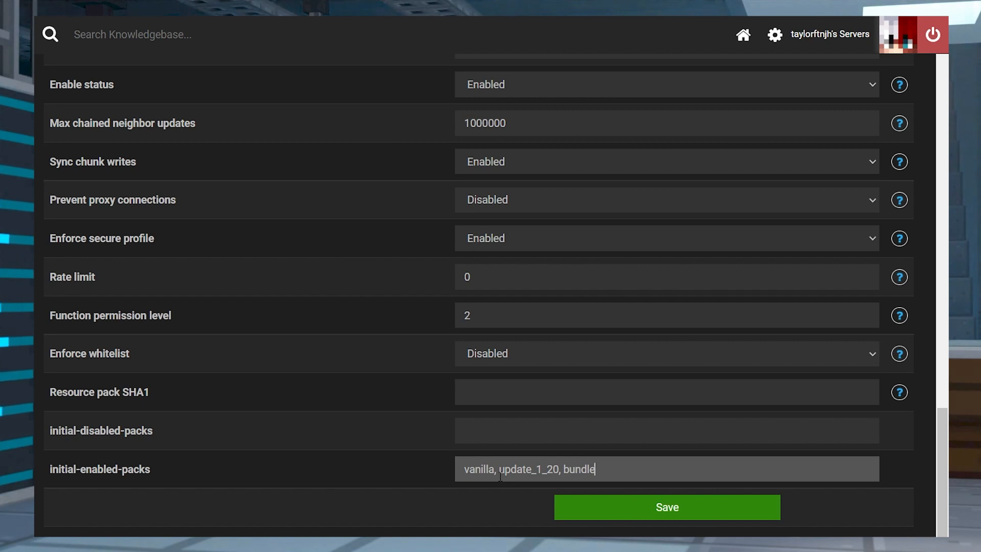
{"action": "left_click", "coordinate": [666, 507]}
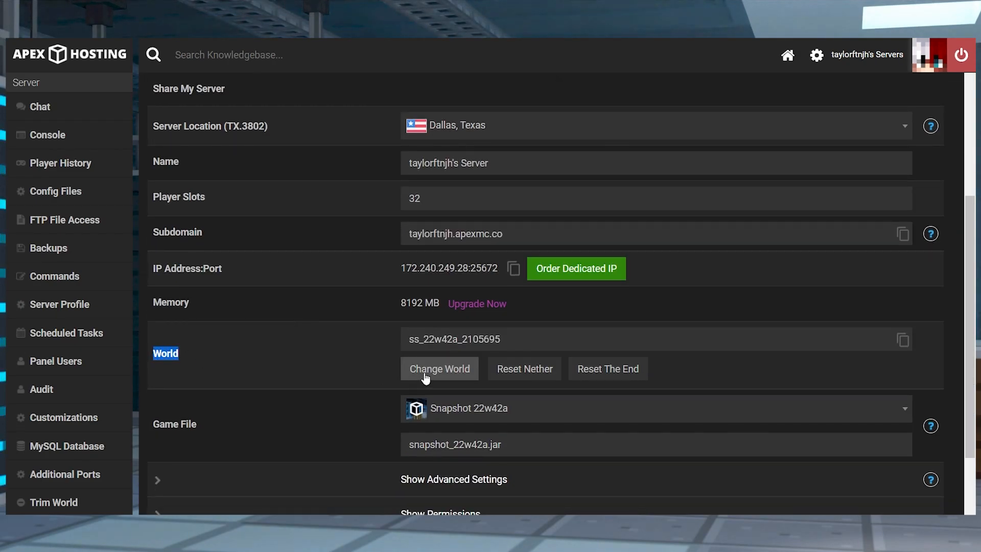
Step: Change the server's world to a new world named 'experimental'
{"action": "left_click", "coordinate": [440, 369]}
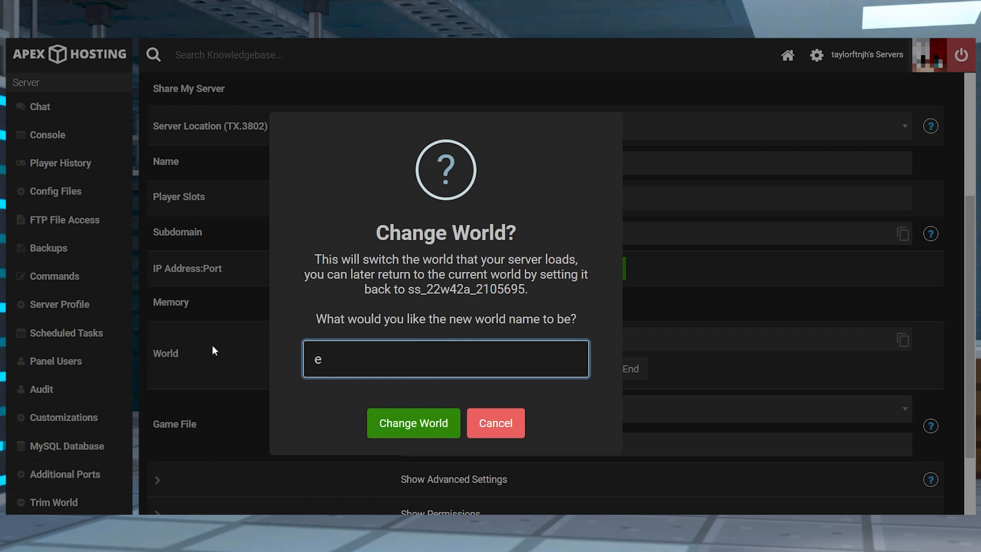
{"action": "type", "text": "xperimental"}
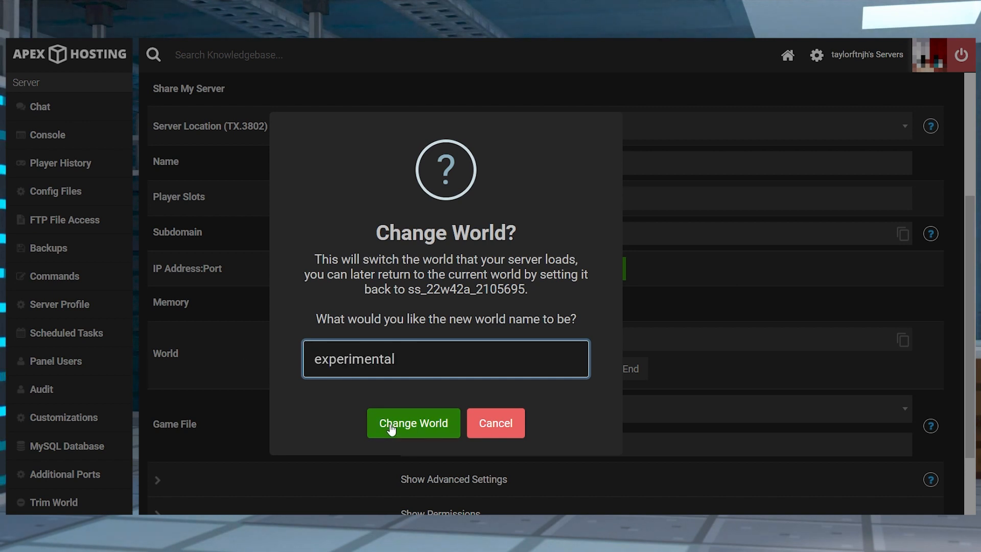
{"action": "left_click", "coordinate": [413, 422]}
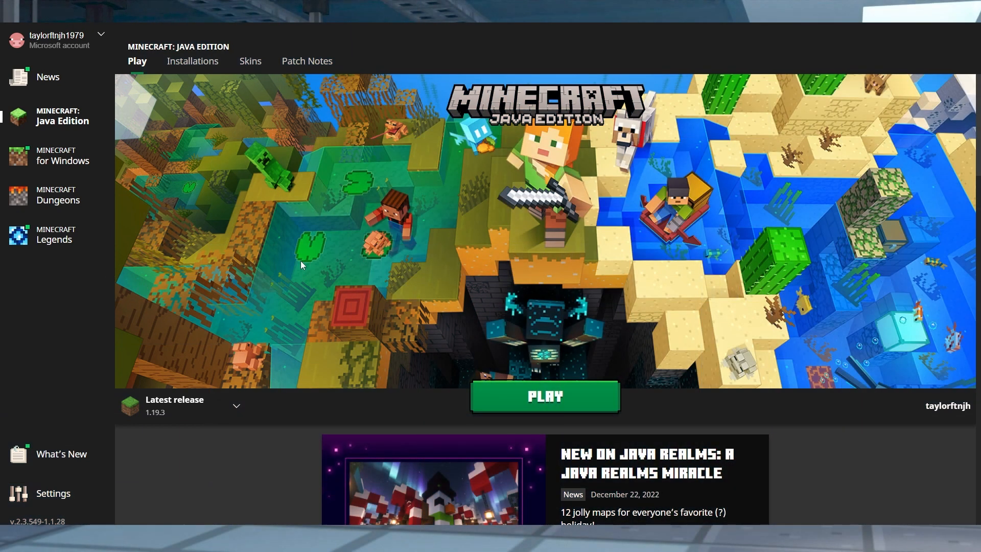
Step: Show snapshots in Installations and choose snapshot 22w42a for the experimental installation
{"action": "left_click", "coordinate": [192, 61]}
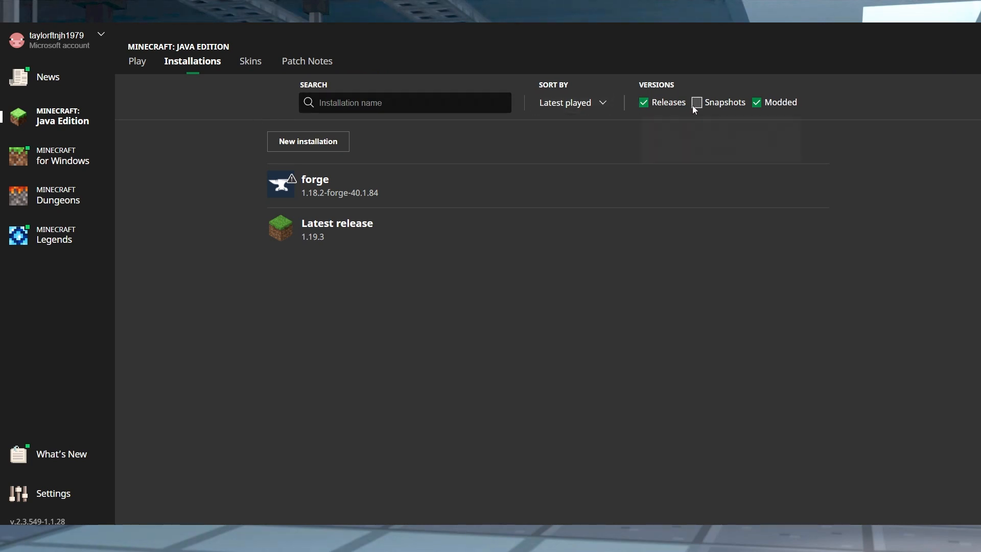
{"action": "left_click", "coordinate": [696, 103]}
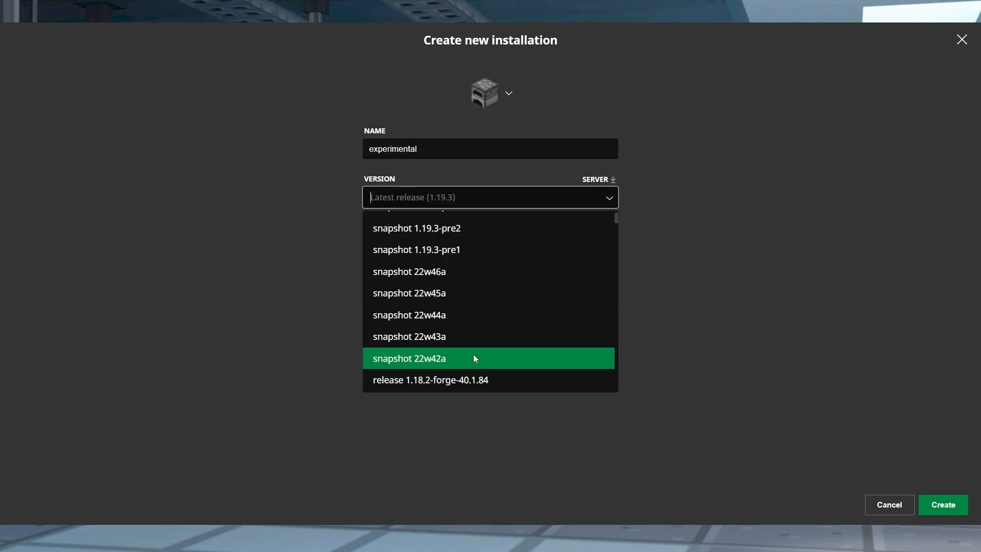
{"action": "left_click", "coordinate": [941, 505]}
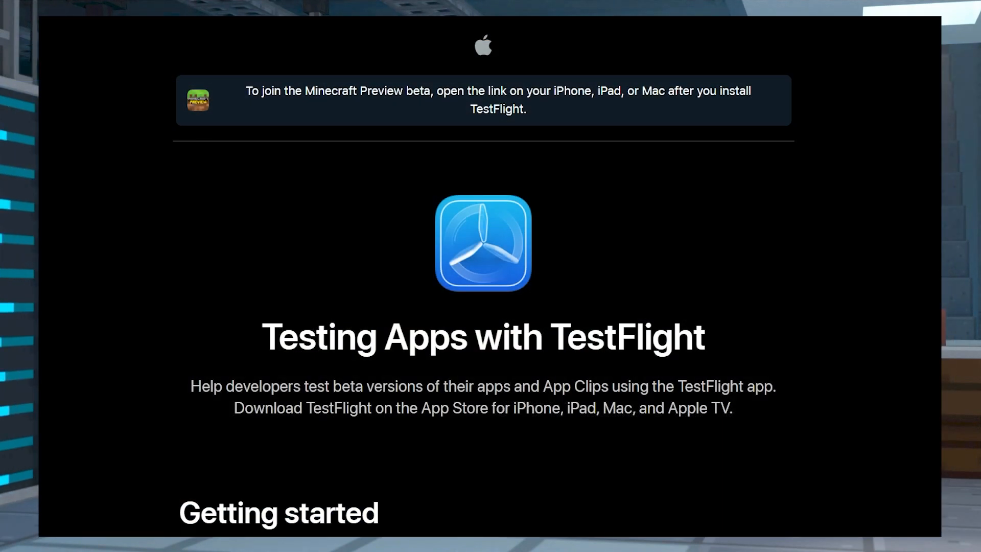
Step: Scroll through the Minecraft Preview TestFlight joining page
{"action": "scroll", "scroll_direction": "down", "scroll_amount": 3}
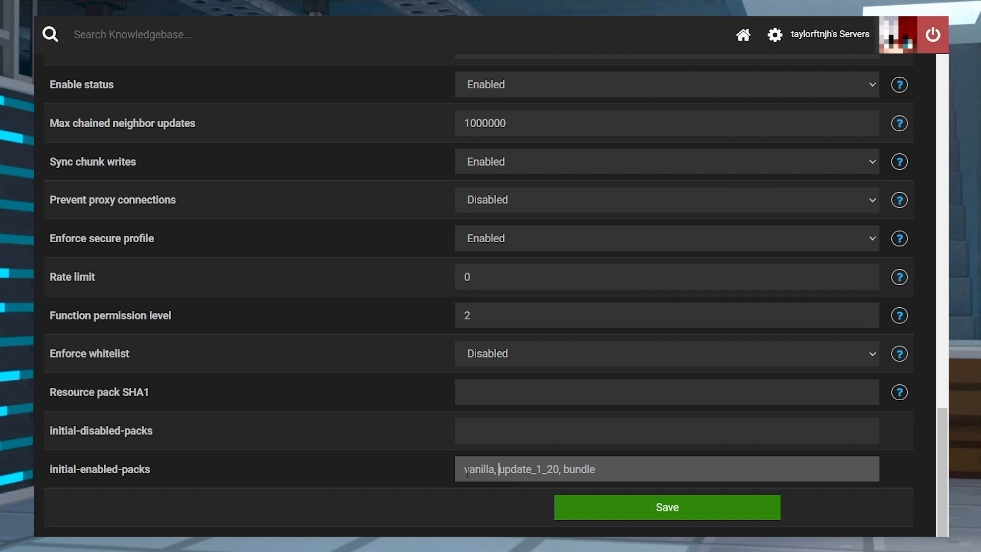
Step: Select the 'vanilla, update_1_20, bundle' initial-enabled-packs text in Apex server settings
{"action": "triple_click", "coordinate": [529, 469]}
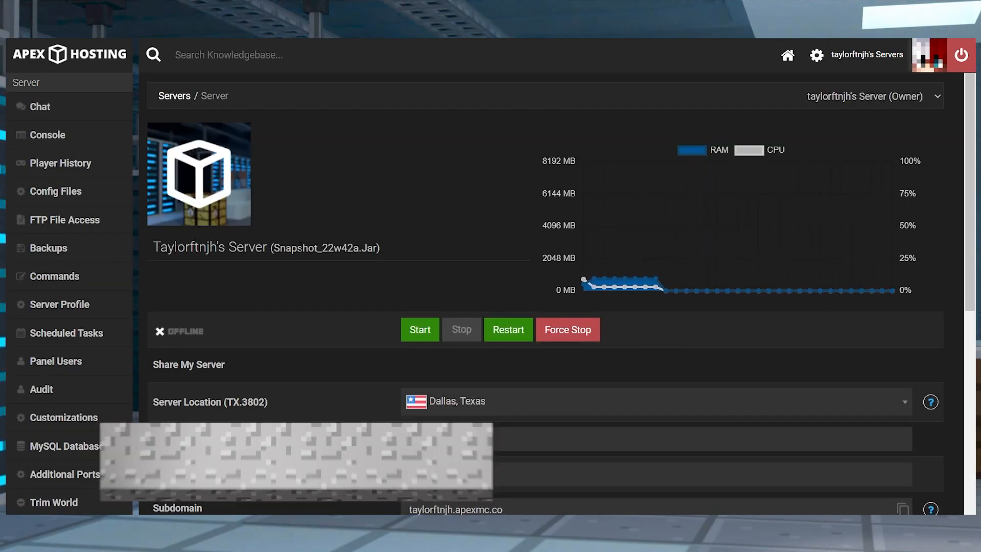
Step: Keep Snapshot 22w42a as the game file and answer the World Changed restart prompt for 'experimental'
{"action": "left_click", "coordinate": [655, 408]}
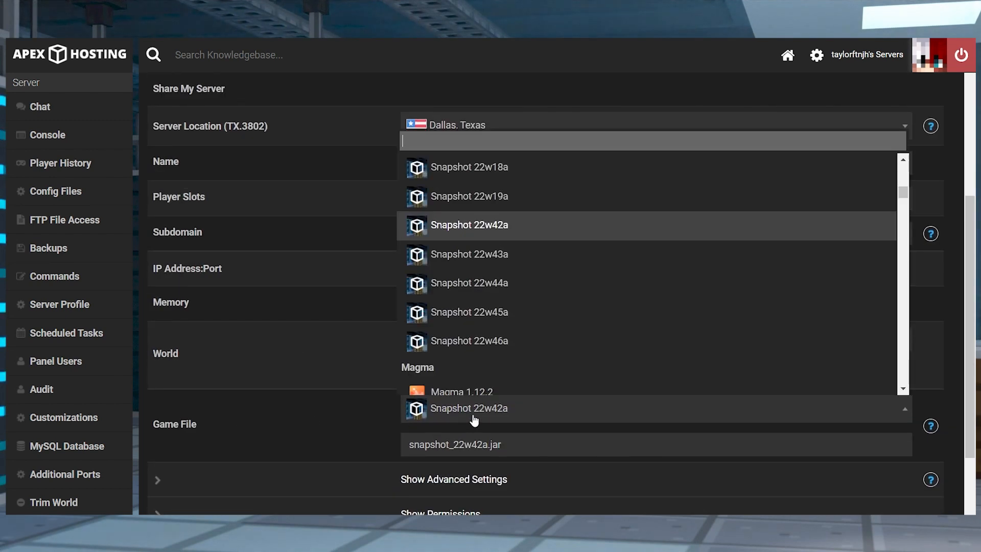
{"action": "left_click", "coordinate": [469, 408]}
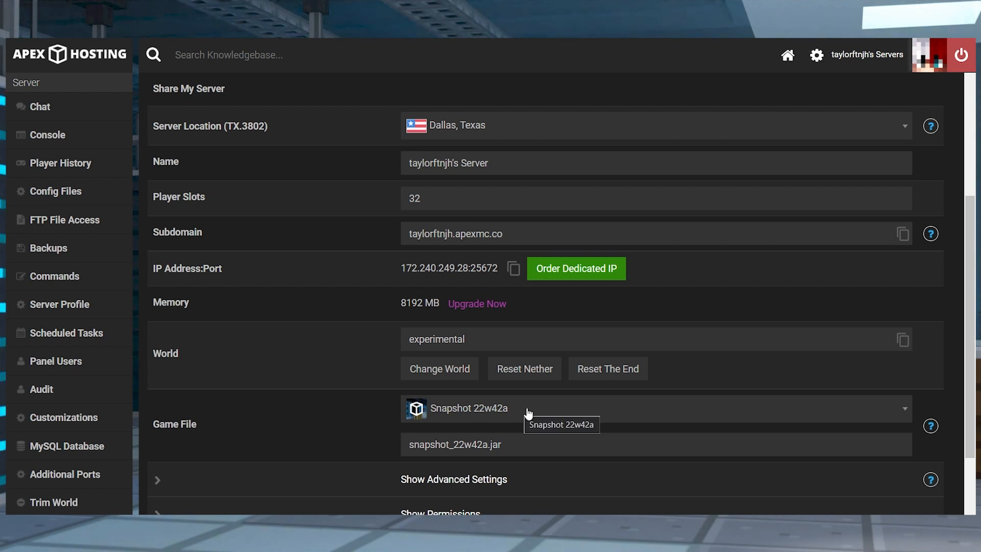
{"action": "left_click", "coordinate": [439, 369]}
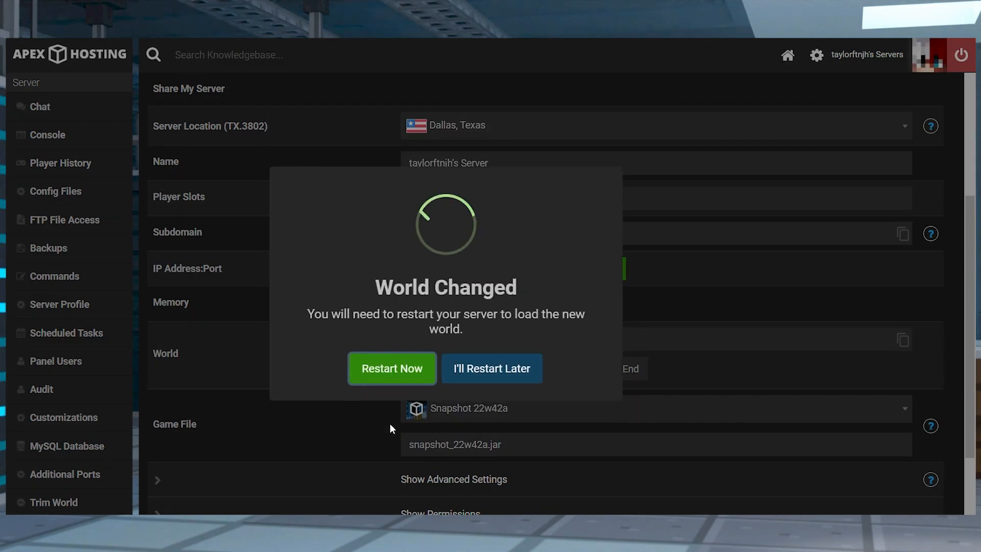
{"action": "left_click", "coordinate": [491, 368]}
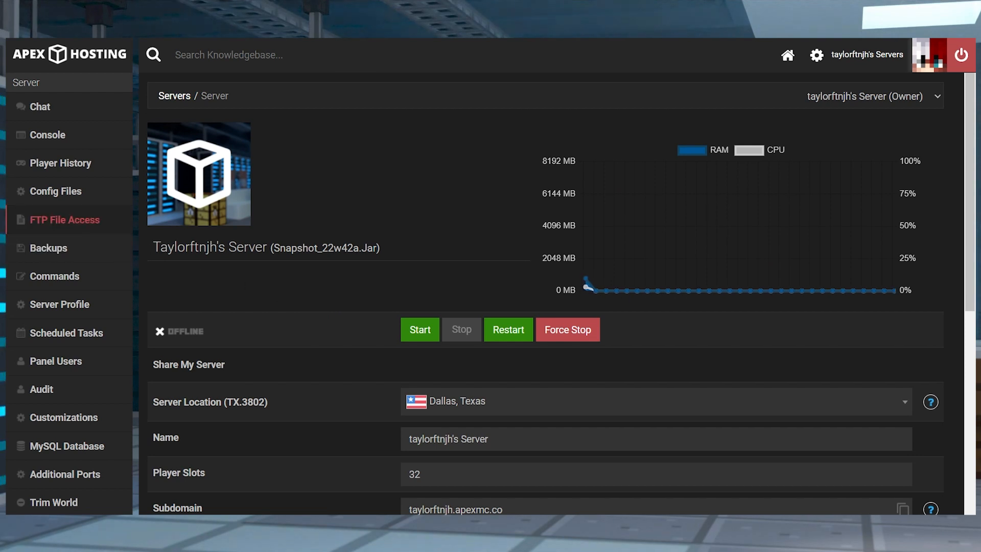
Step: Open server.properties in the FTP File Access editor
{"action": "left_click", "coordinate": [64, 220]}
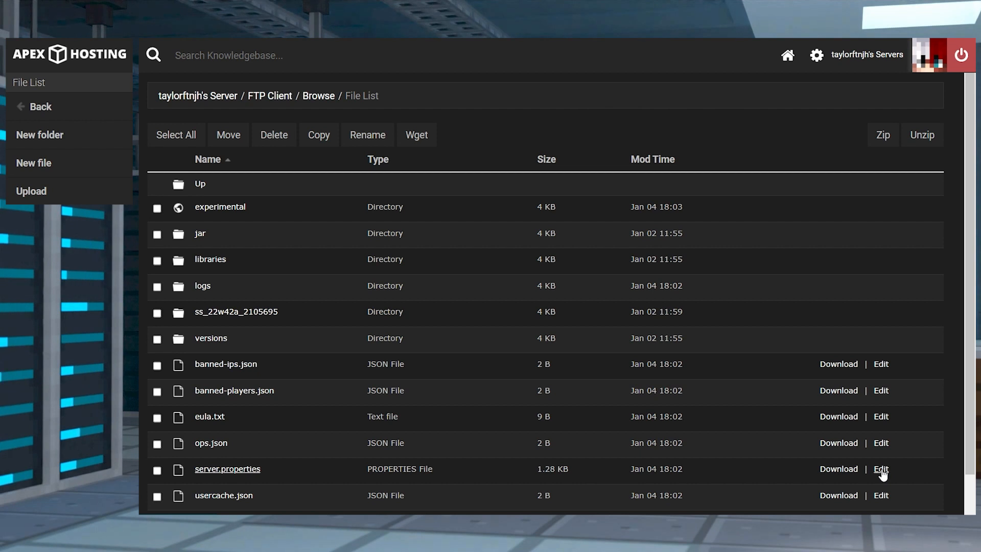
{"action": "left_click", "coordinate": [880, 469]}
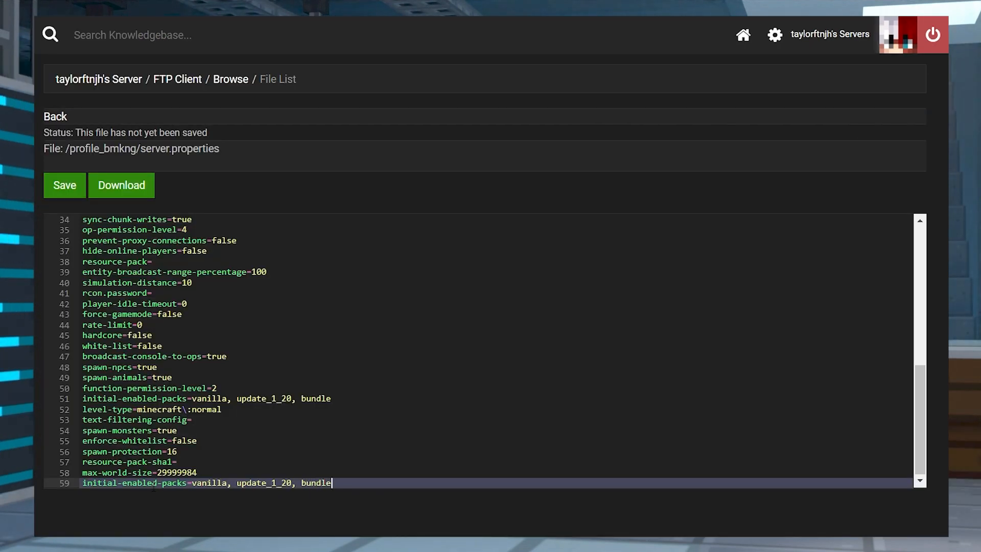